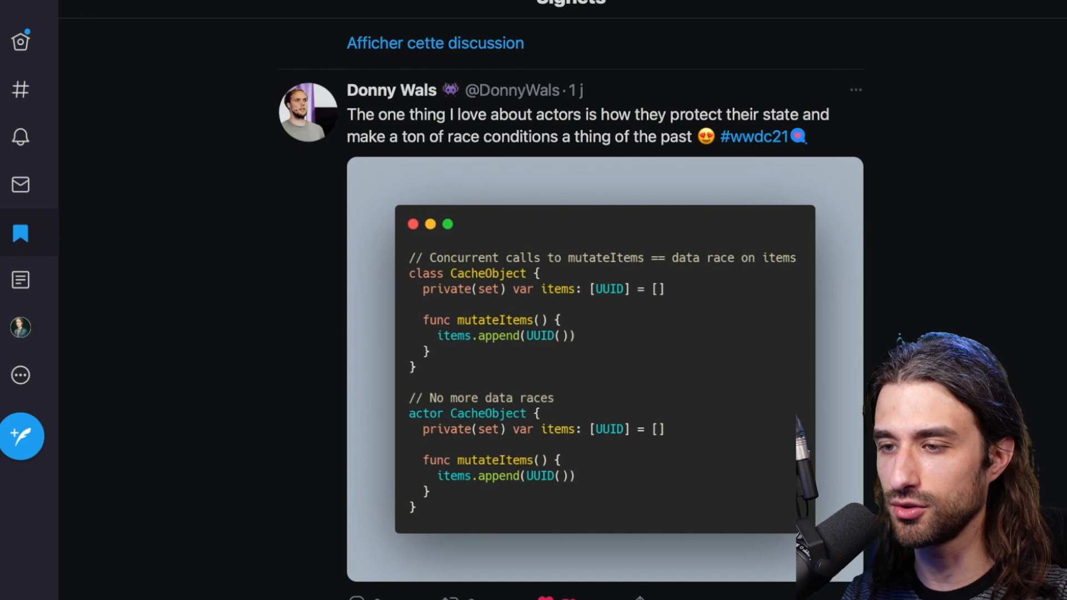
# Scroll the Bookmarks feed to the 'A love letter to Xcode 13' tweet showing automatic SwiftUI import.
pyautogui.scroll(-3)
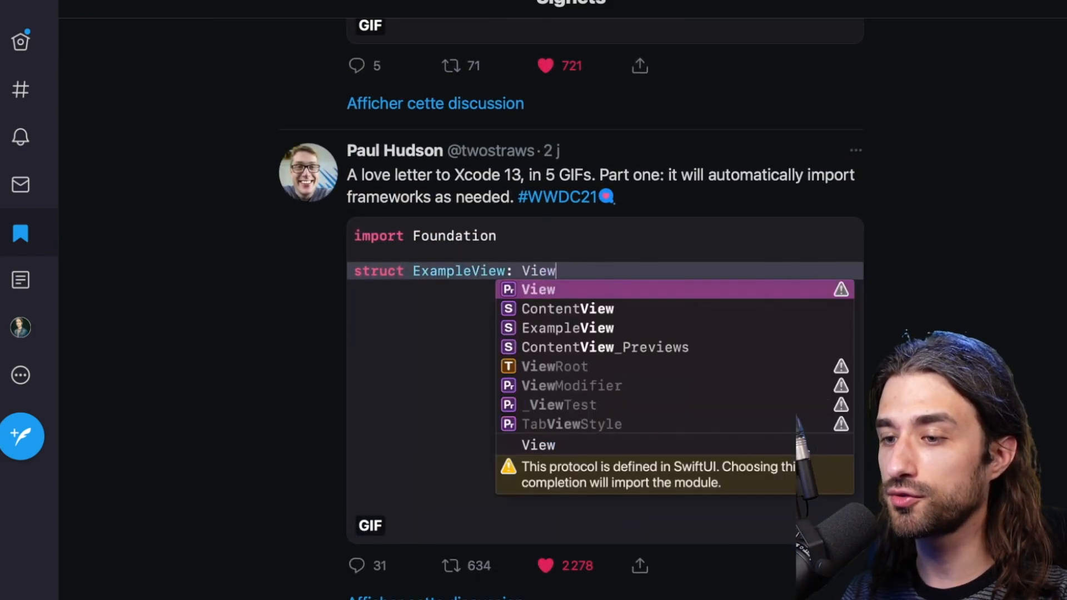
pyautogui.click(537, 289)
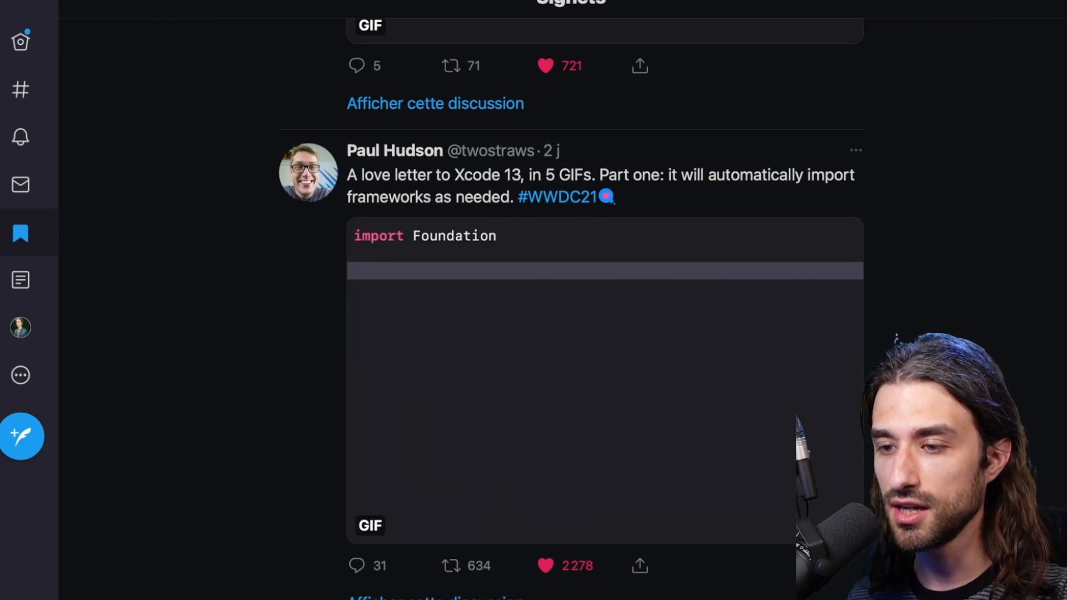
pyautogui.write('struct Ex')
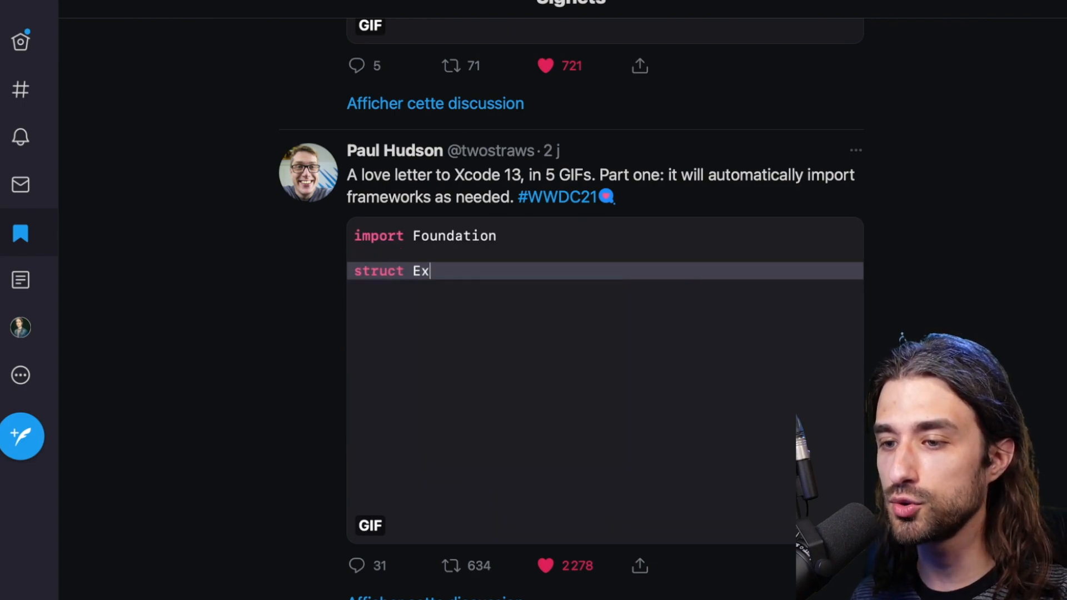
pyautogui.write('ampleView: View')
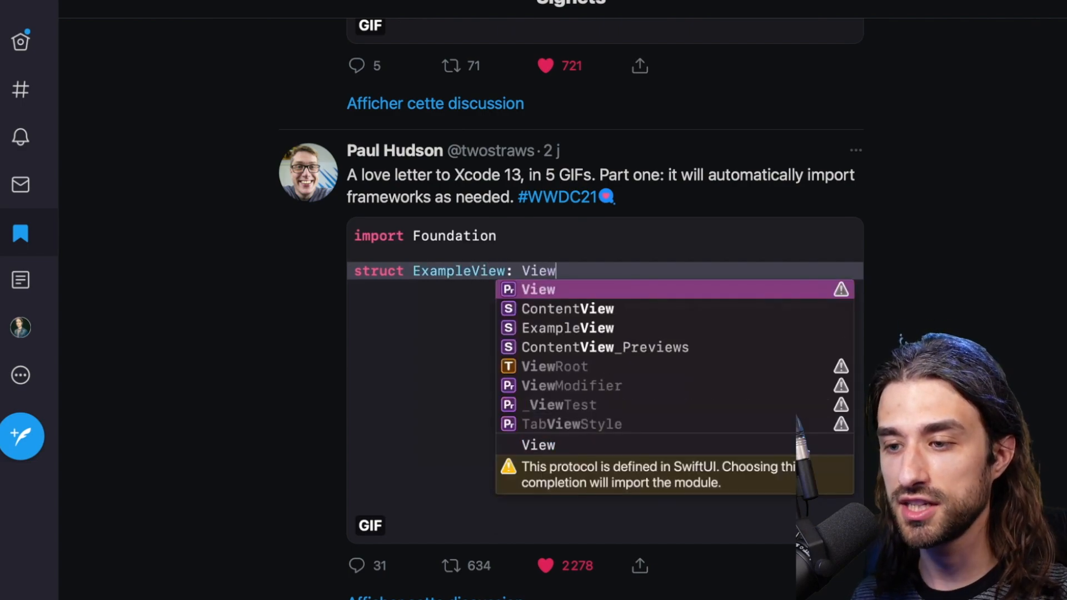
pyautogui.click(538, 289)
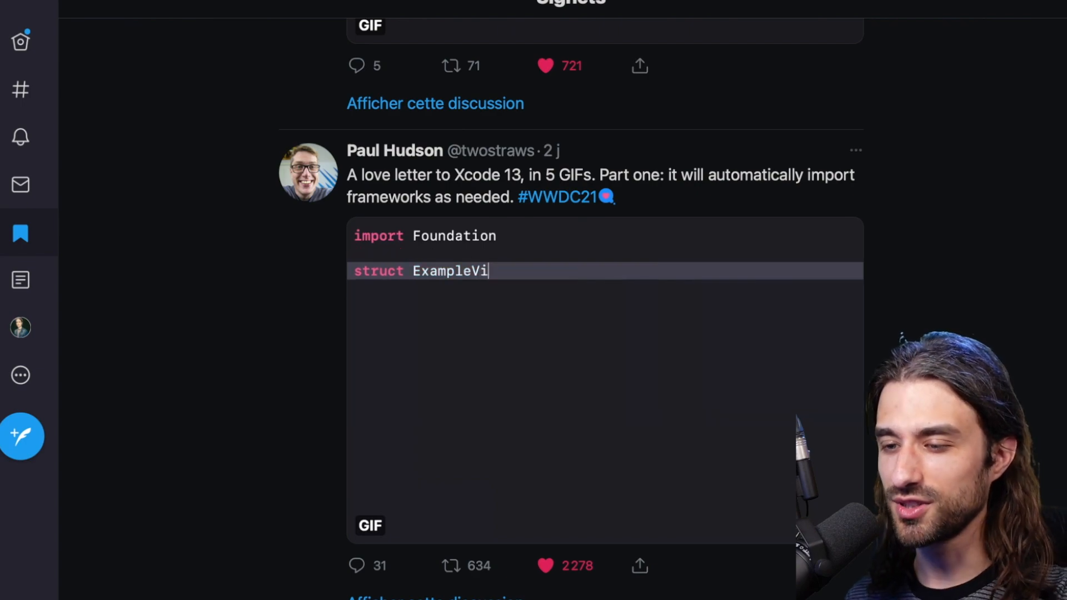
pyautogui.write('ew: View')
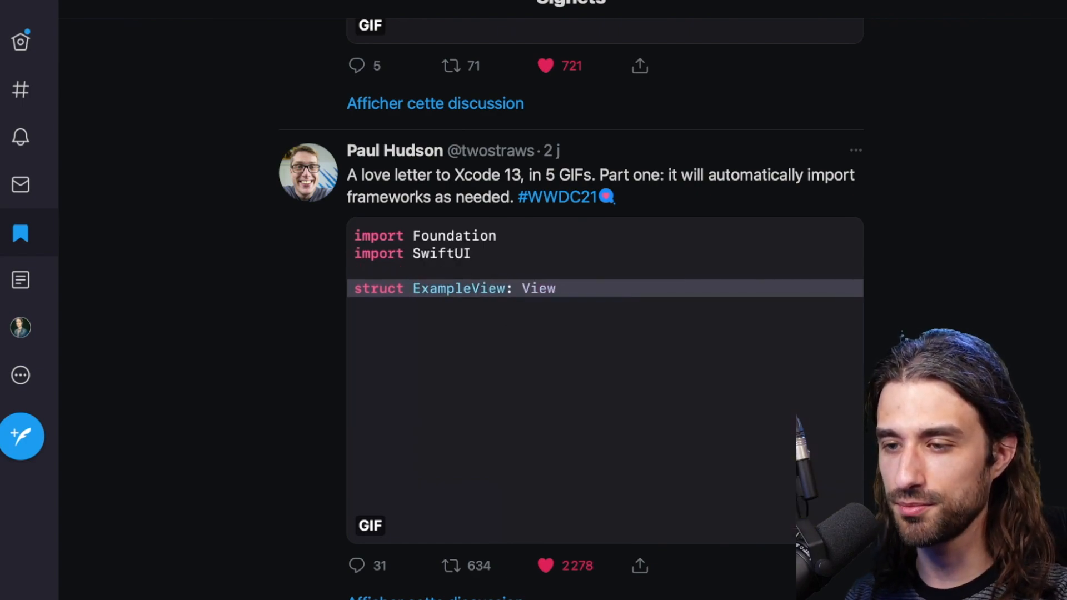
# Scroll past Part two to the Part four tweet showing Xcode autocompleting enum cases in a switch.
pyautogui.scroll(-3)
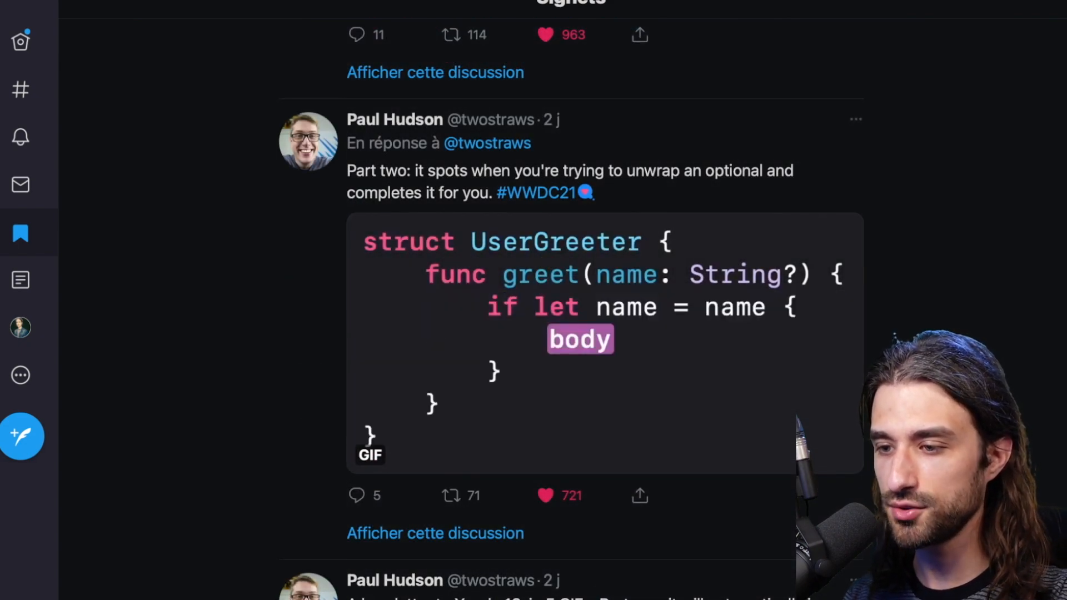
pyautogui.write('n')
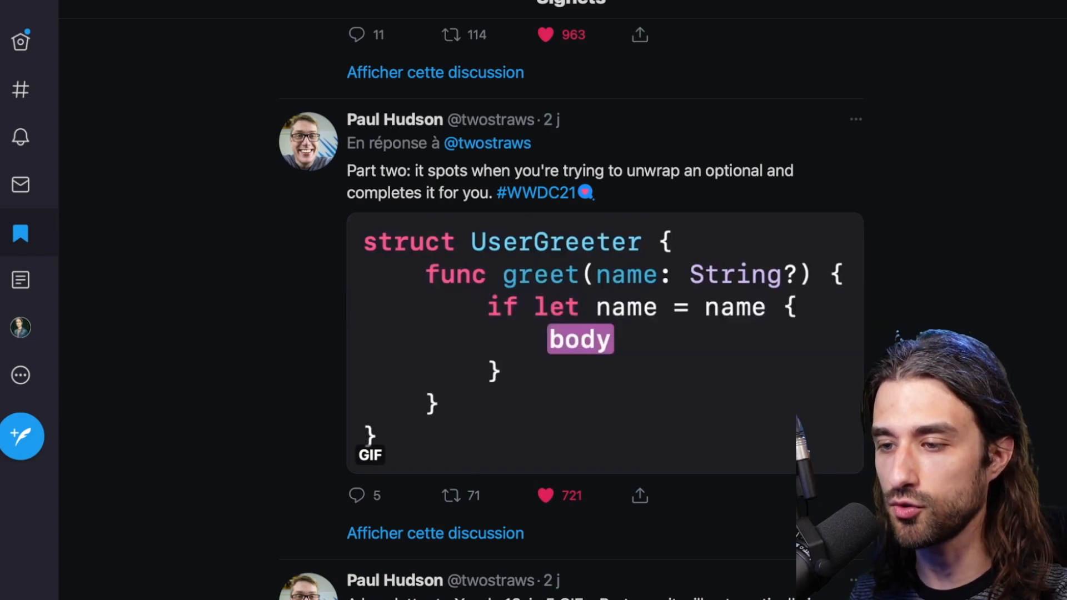
pyautogui.scroll(-3)
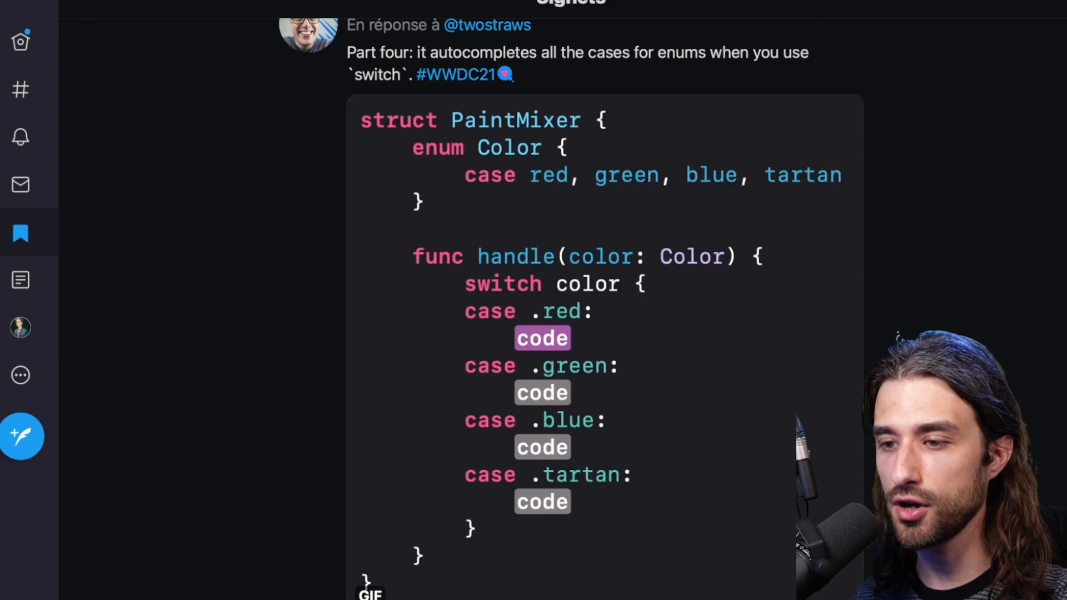
pyautogui.write('col')
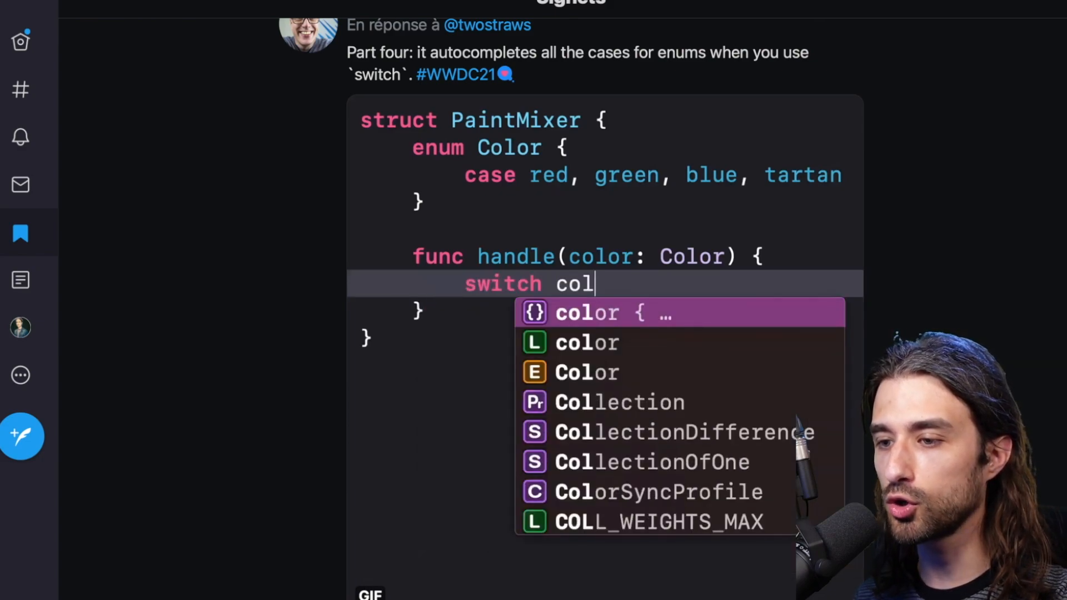
pyautogui.click(605, 312)
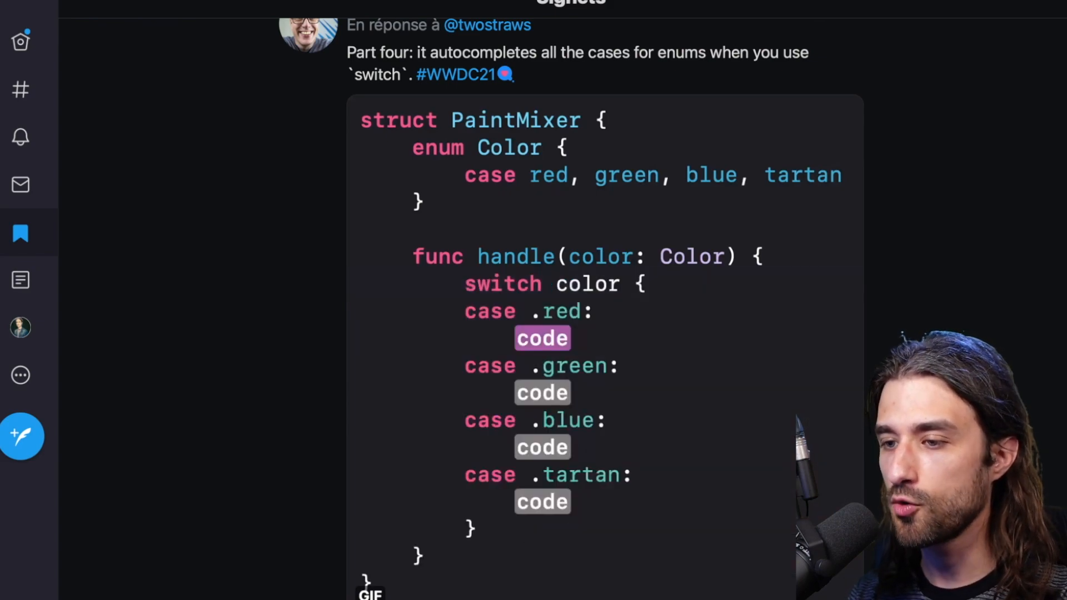
pyautogui.write('col')
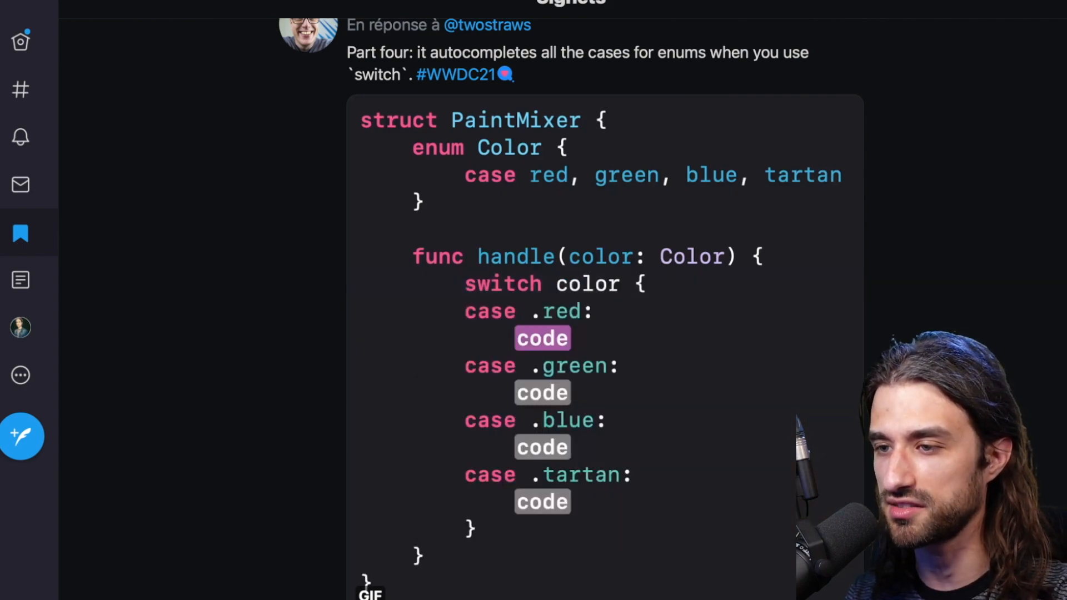
# Scroll past the Part five 'for name in names' loop GIF to the Part three view.layer.cornerRadius tweet.
pyautogui.scroll(-3)
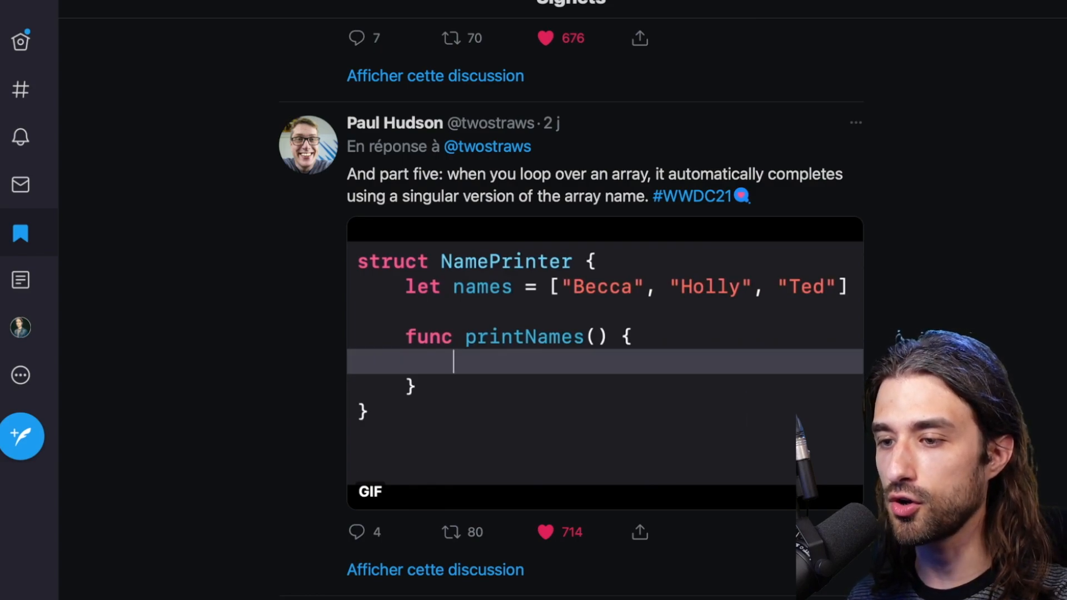
pyautogui.write('for name in names {')
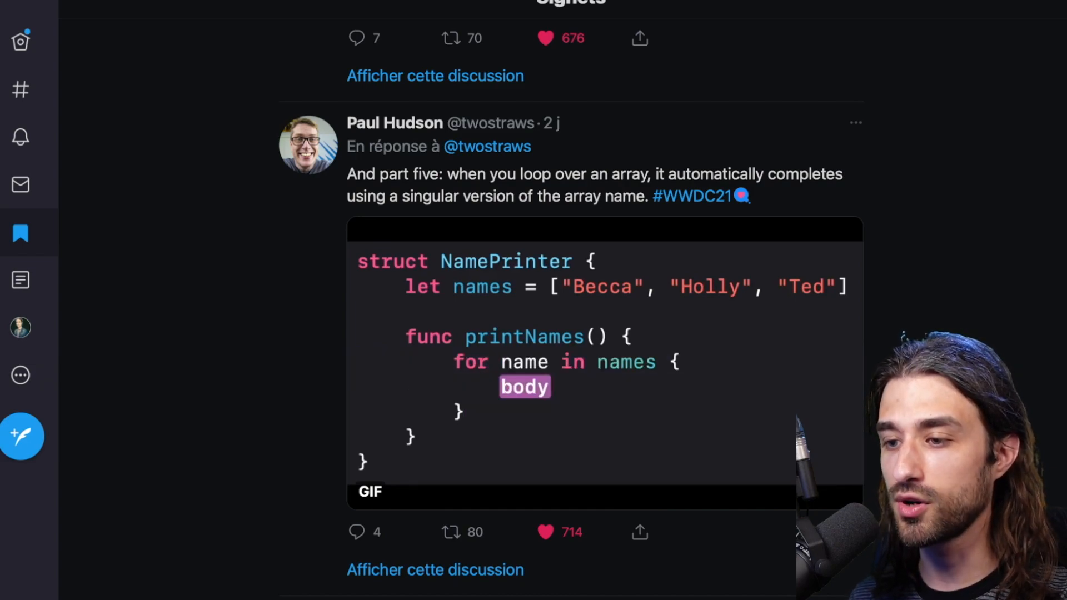
pyautogui.write('fo')
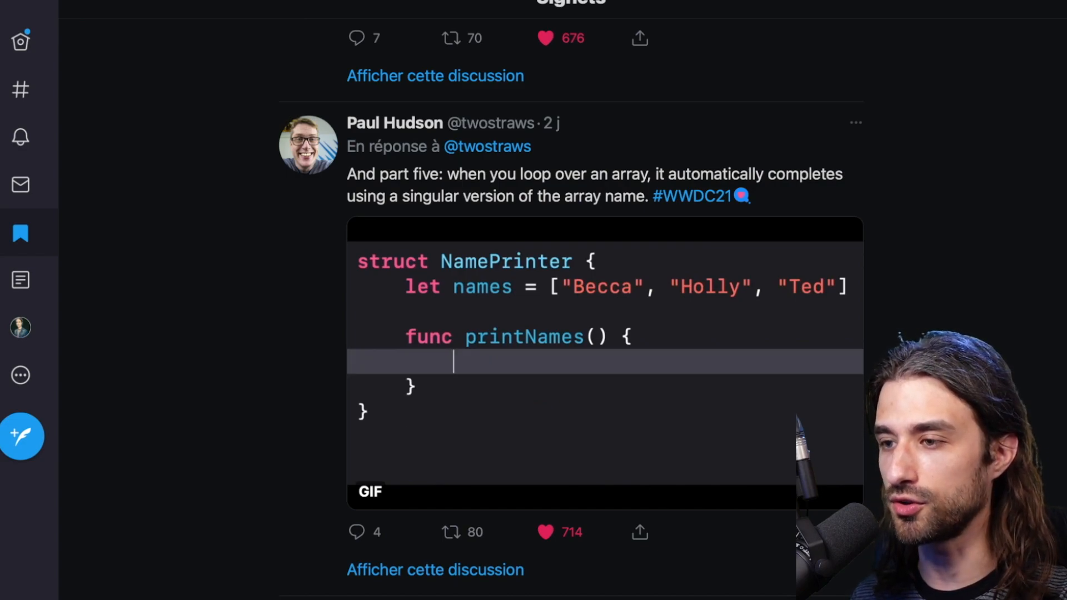
pyautogui.write('for name in names {')
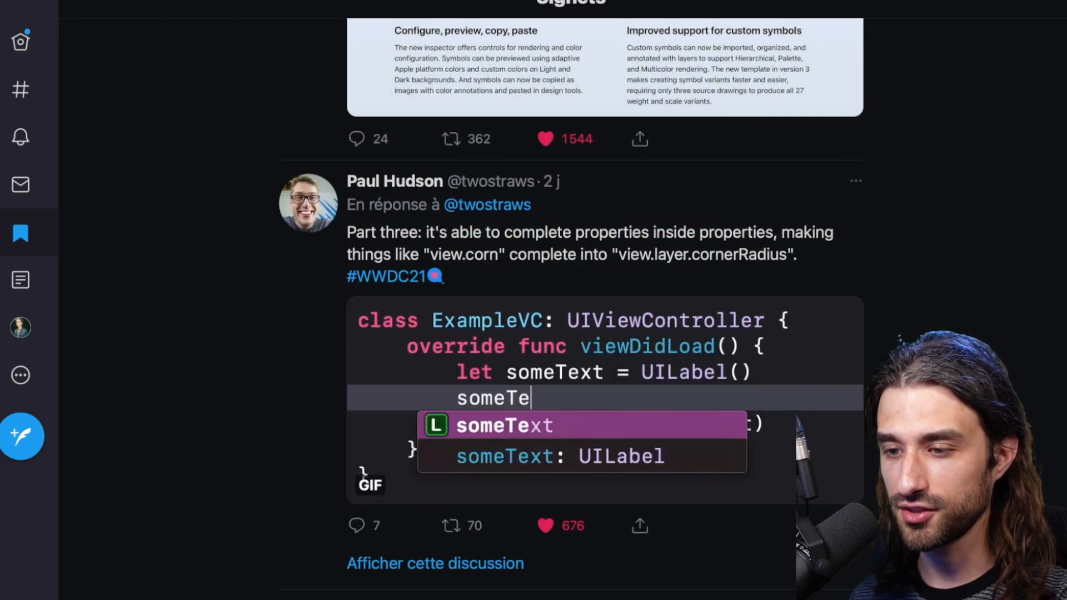
pyautogui.write('.cornerRadius = 1')
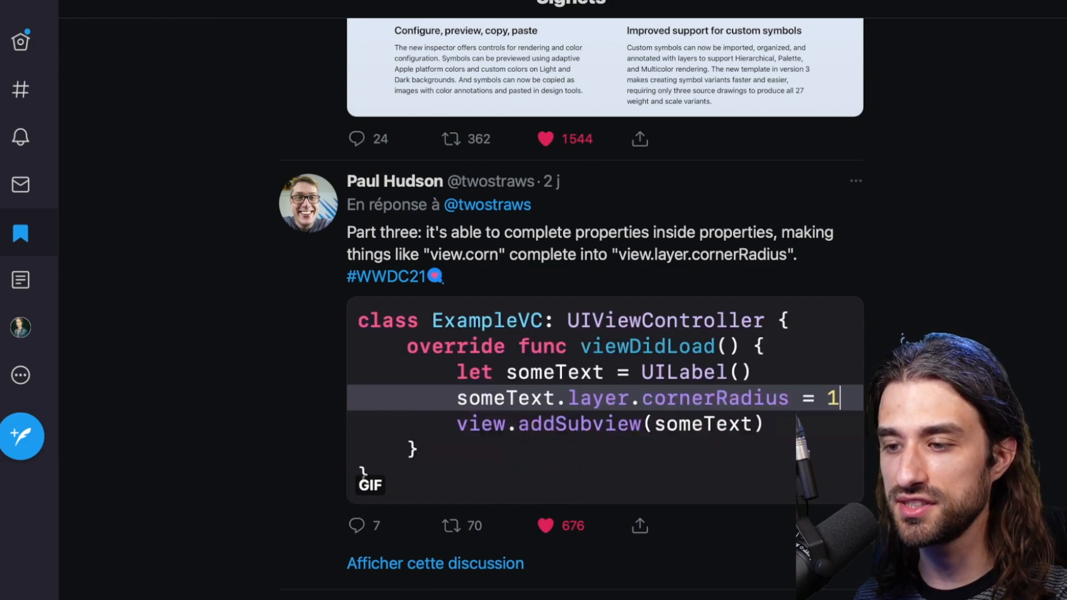
pyautogui.write('0')
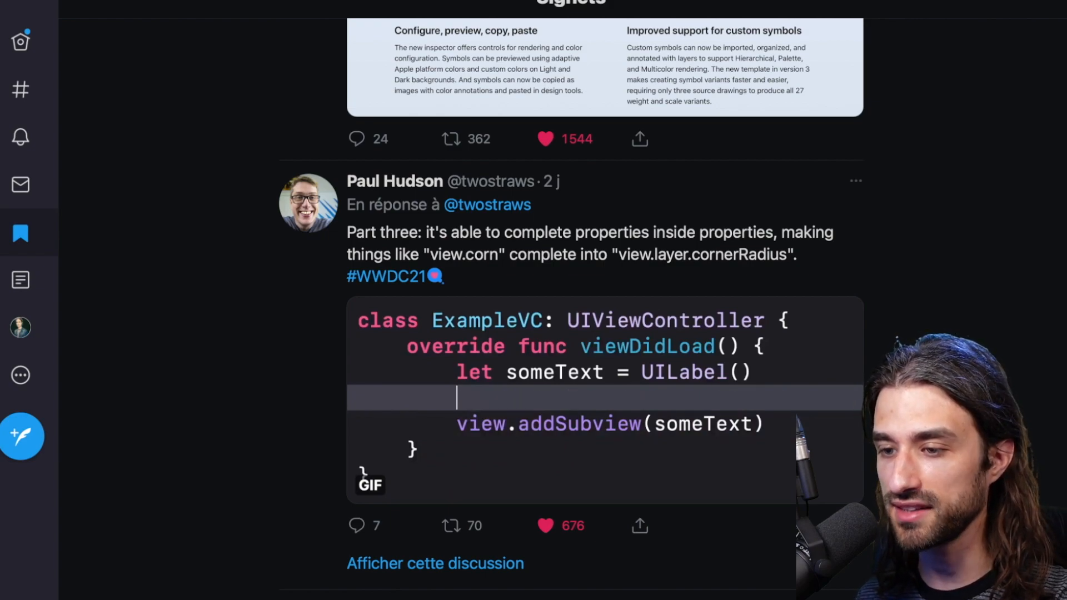
pyautogui.write('someText')
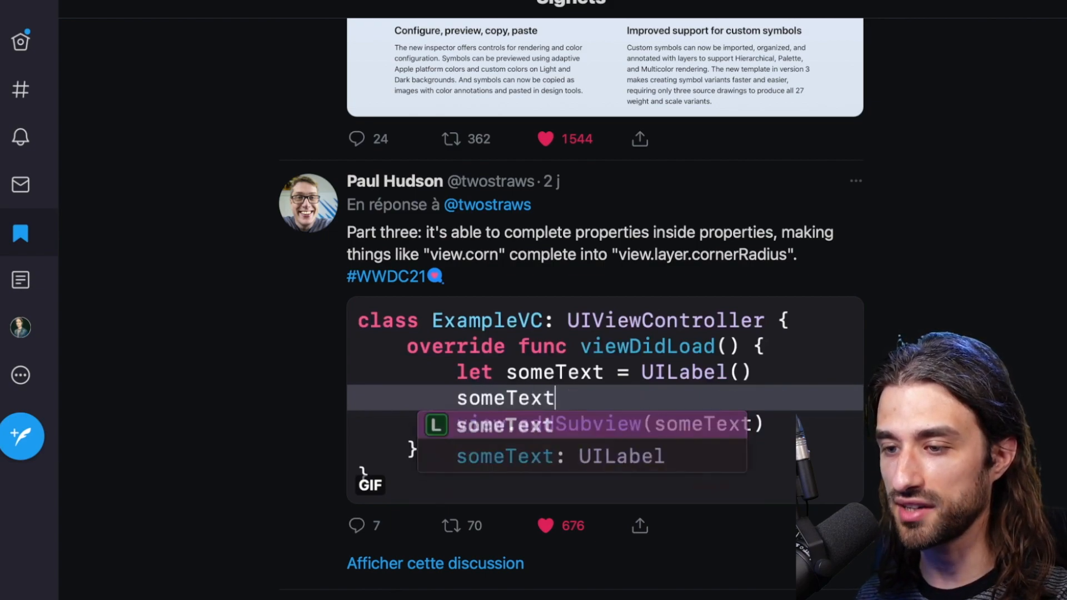
pyautogui.write('.corn')
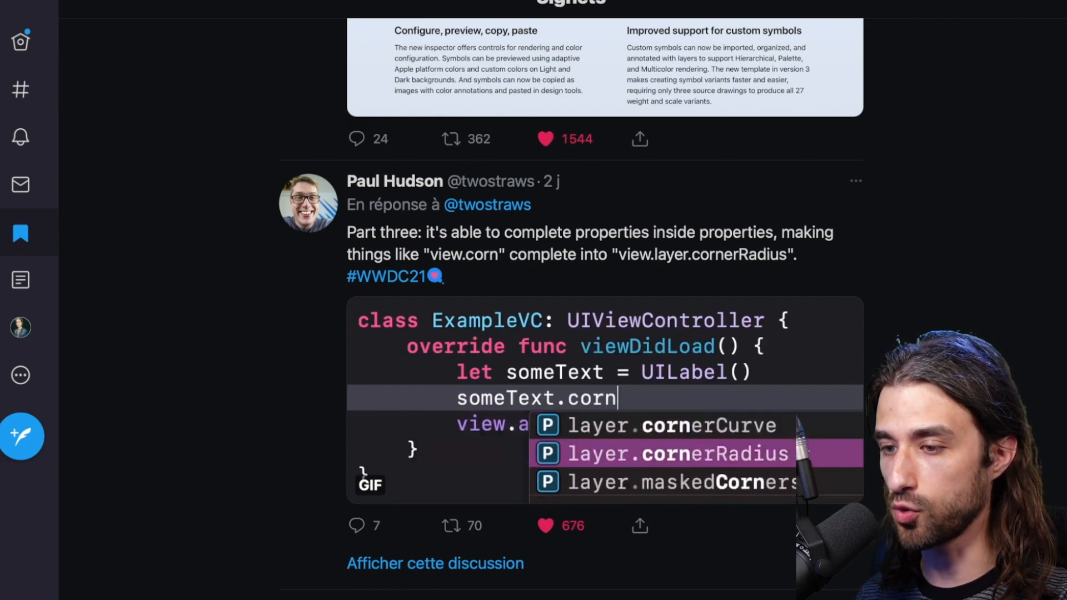
pyautogui.press('BackSpace')
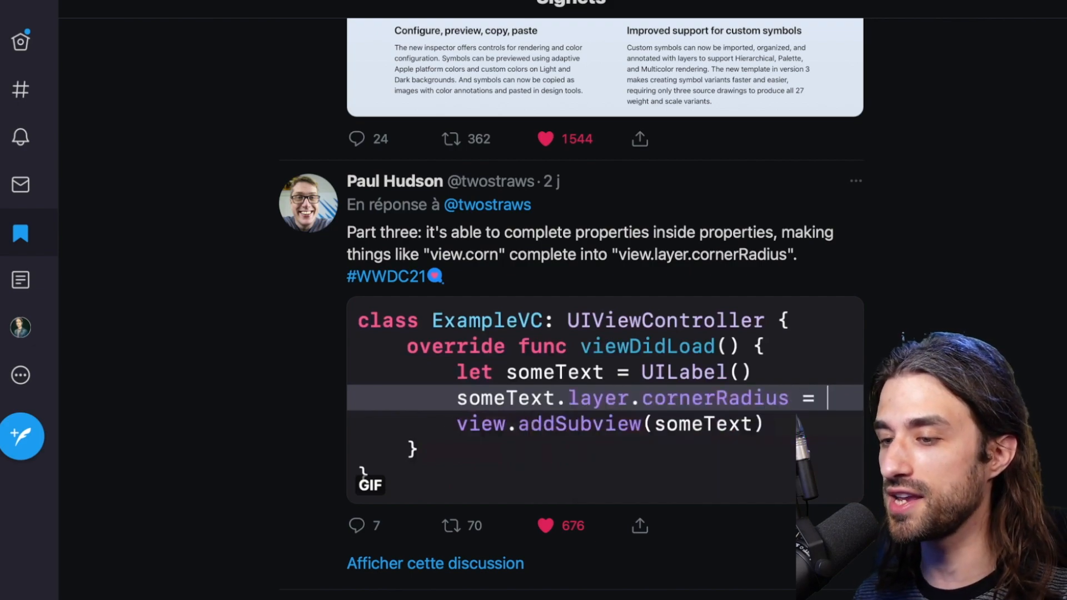
pyautogui.write('10')
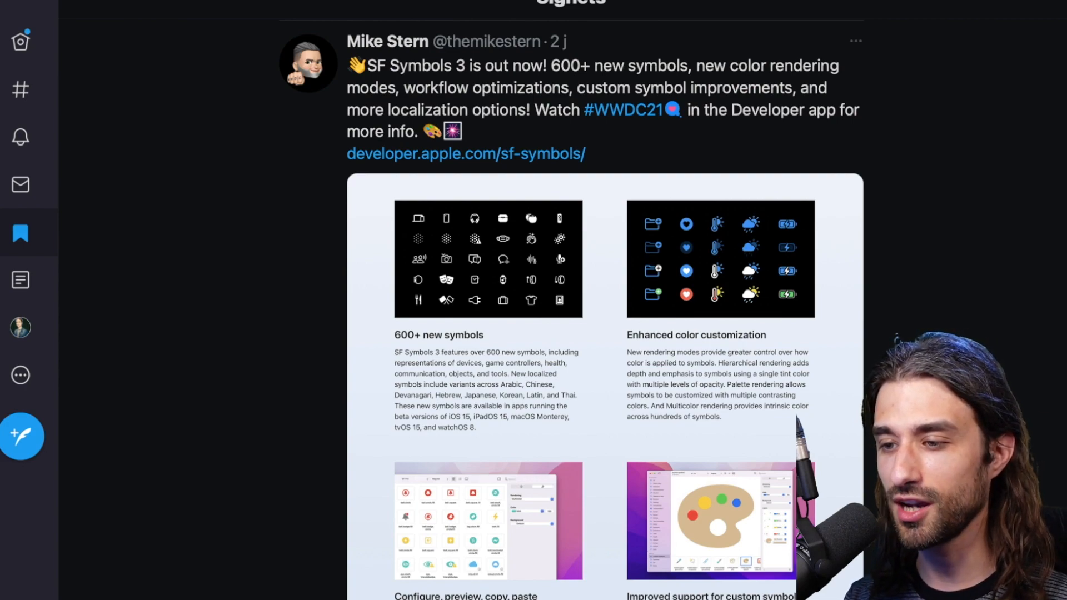
# Scroll the Bookmarks feed toward the SF Symbols 3 and SwiftUI FocusState tweets.
pyautogui.scroll(-3)
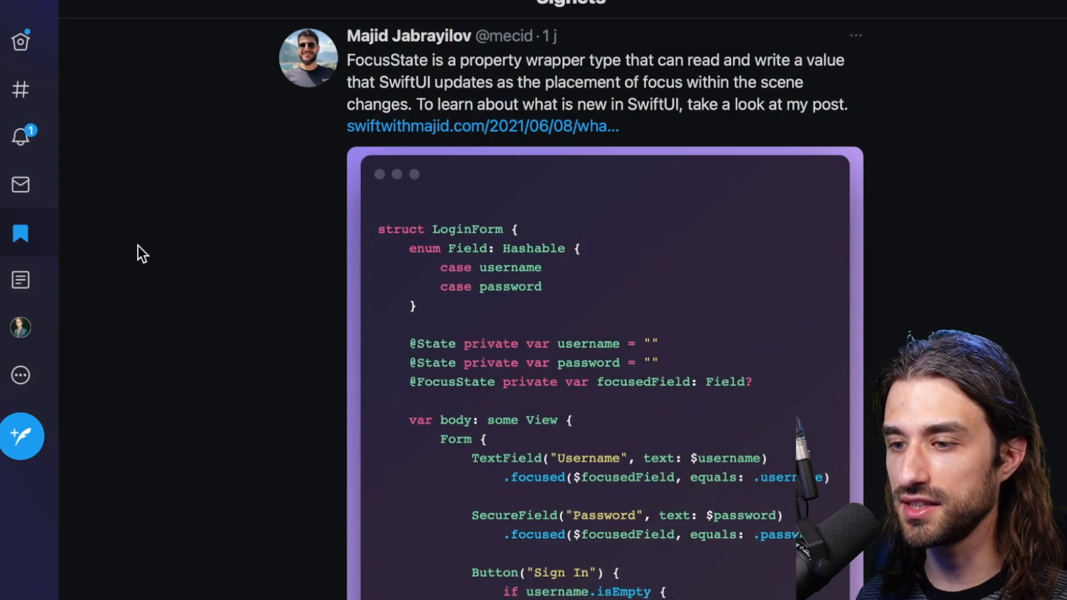
pyautogui.moveTo(413, 400)
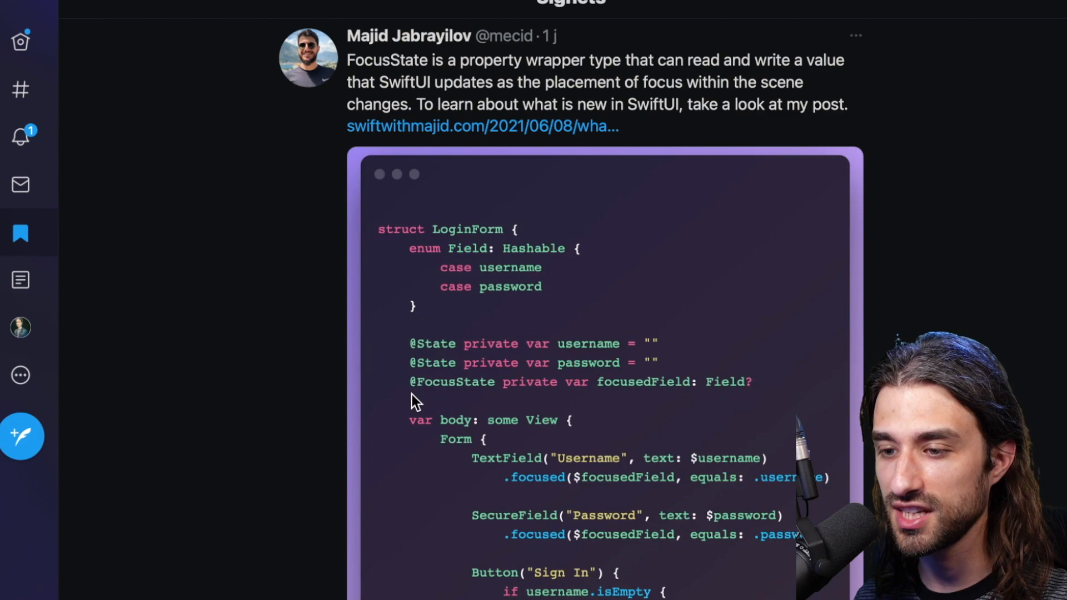
pyautogui.moveTo(296, 359)
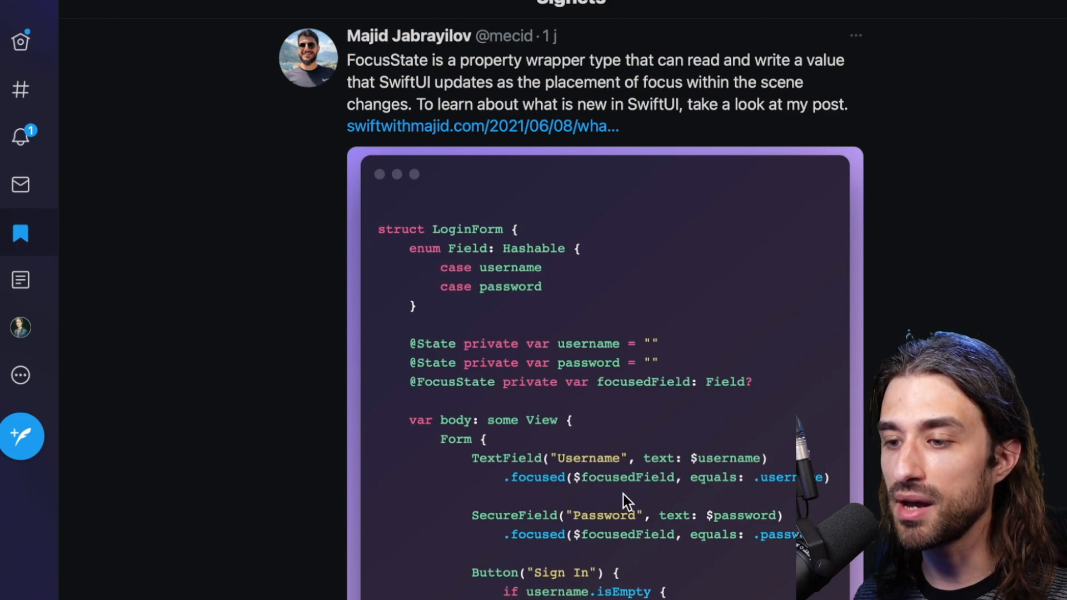
pyautogui.moveTo(457, 500)
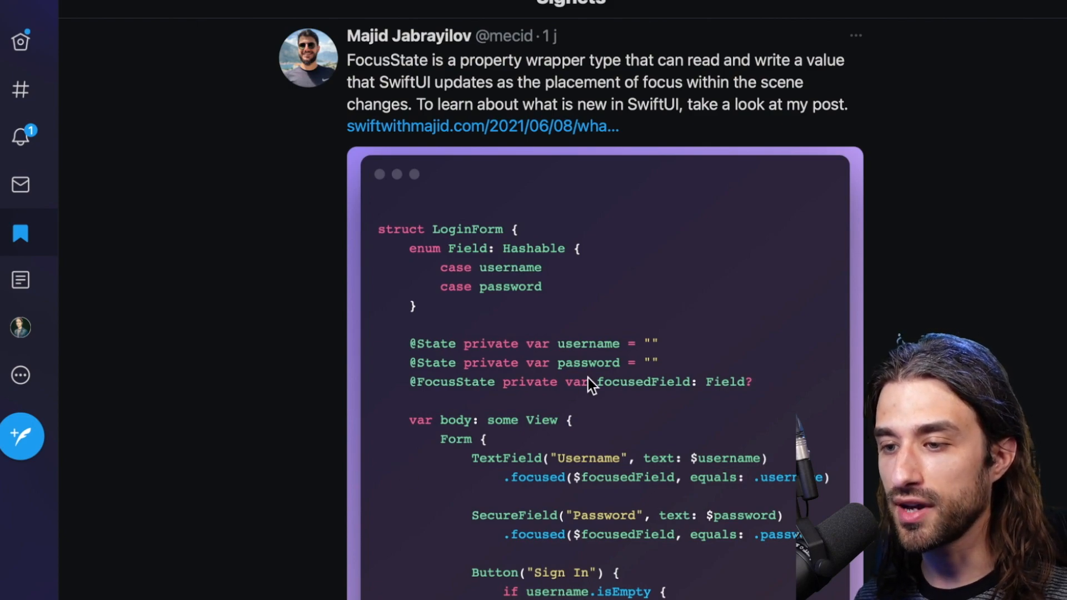
pyautogui.moveTo(596, 405)
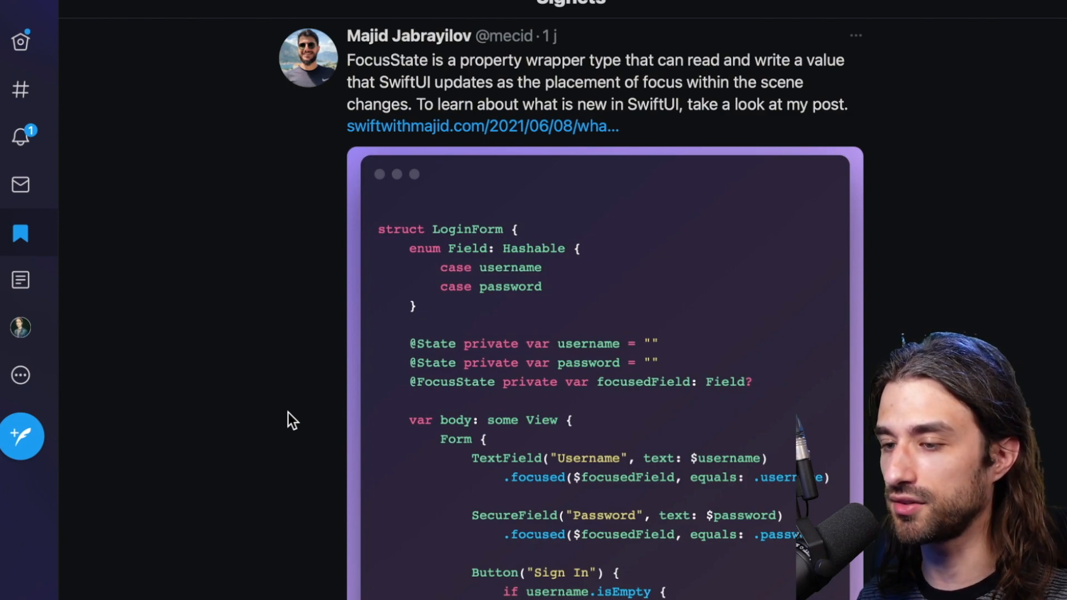
# Scroll past the URLSession async/await tweet to Josh Holtz's 'Manage Version and Build Number' tweet.
pyautogui.scroll(-3)
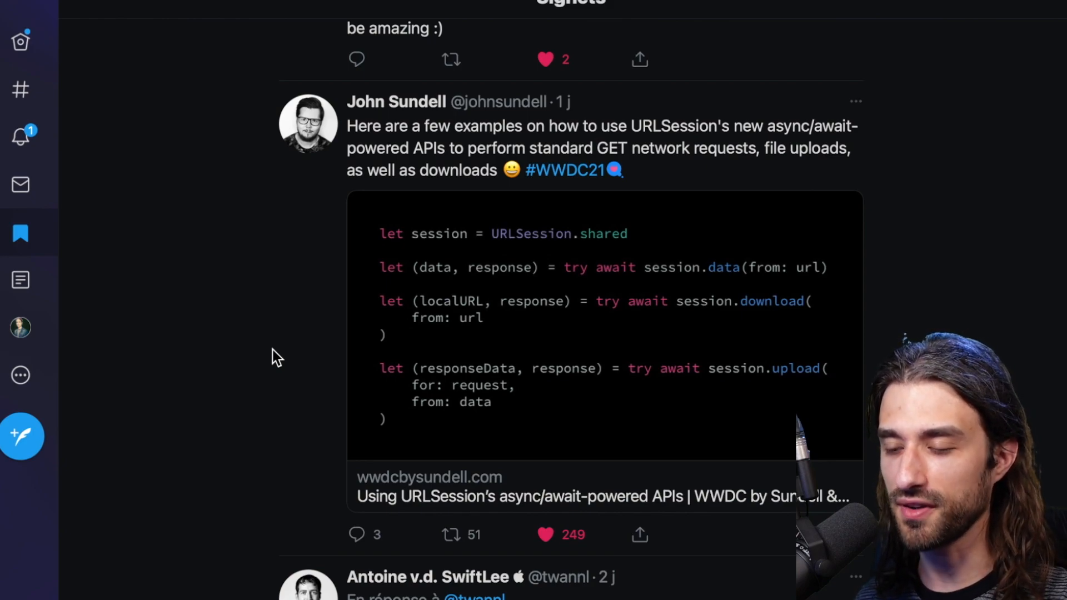
pyautogui.scroll(-3)
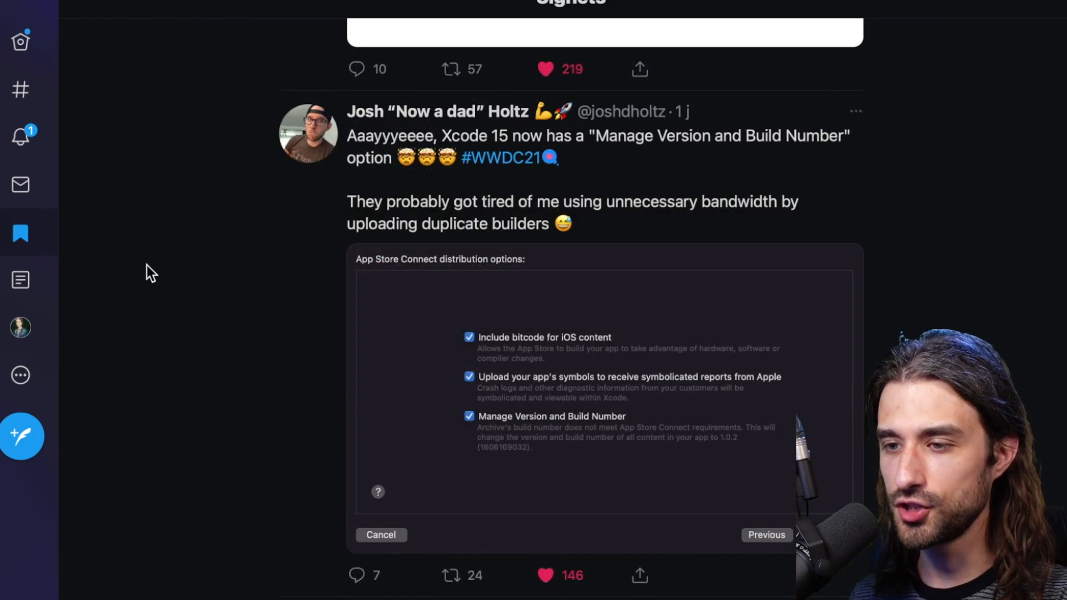